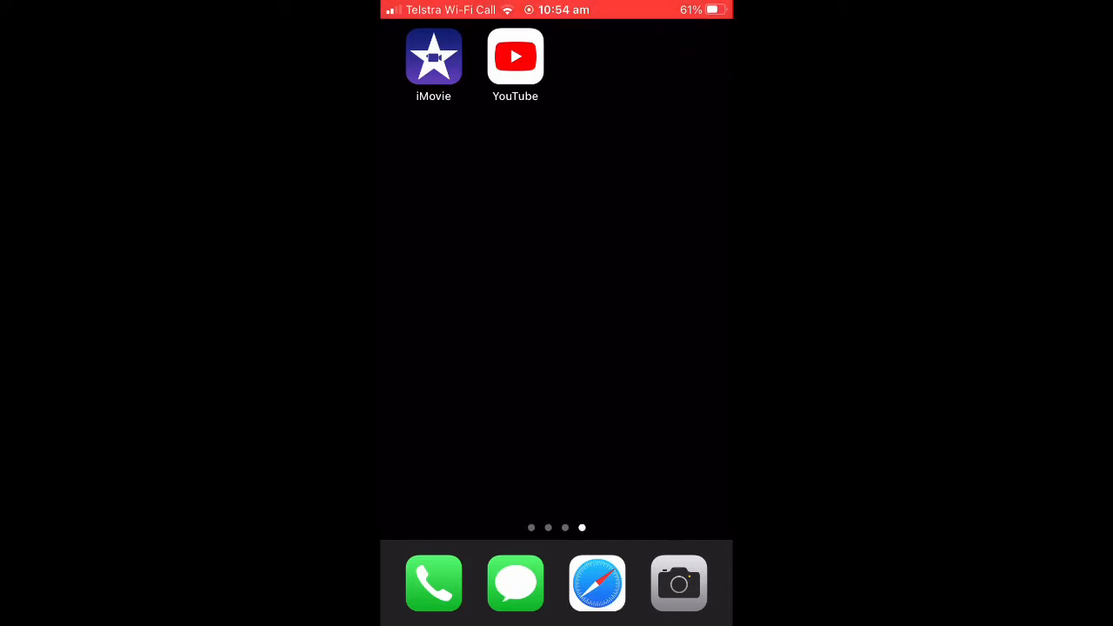
# Launch iMovie and open the My Movie 25 project to its details page.
pyautogui.click(433, 56)
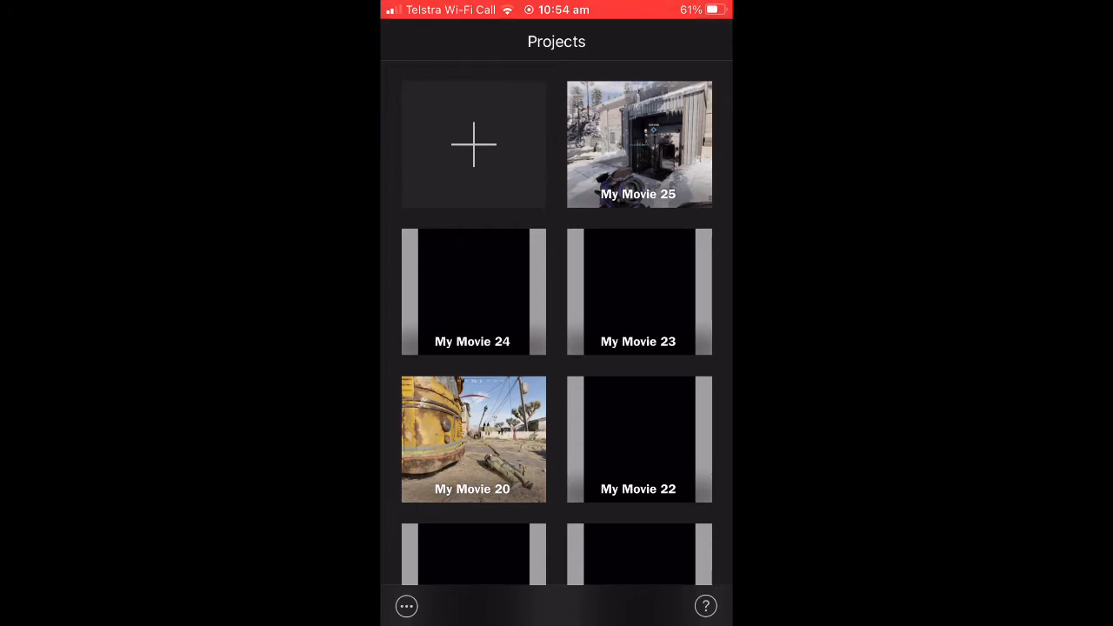
pyautogui.click(638, 145)
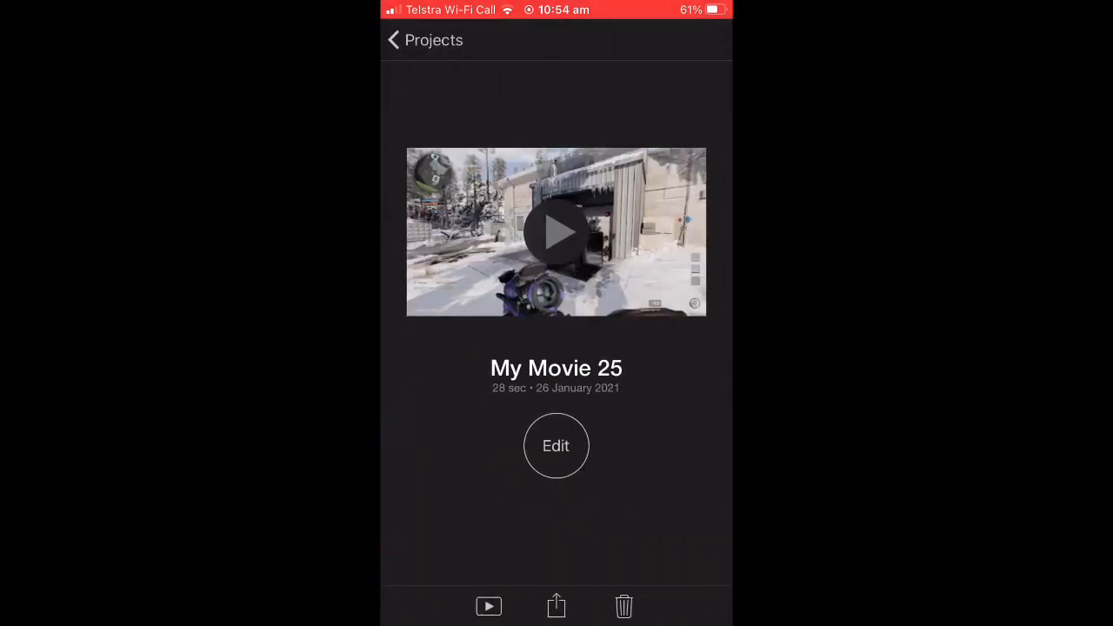
pyautogui.click(557, 445)
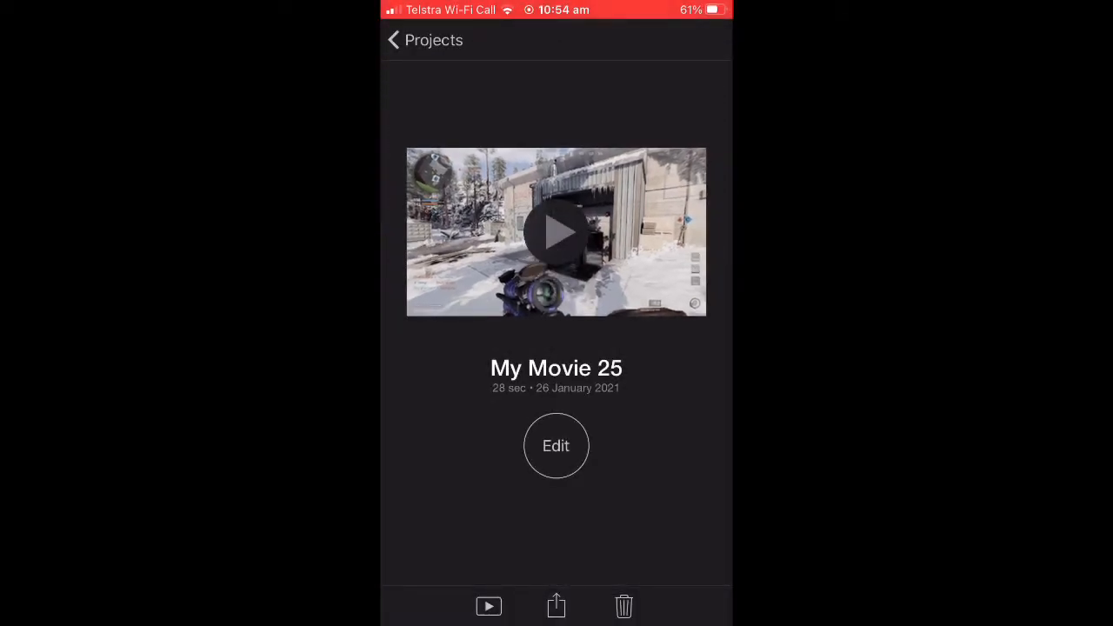
pyautogui.click(557, 605)
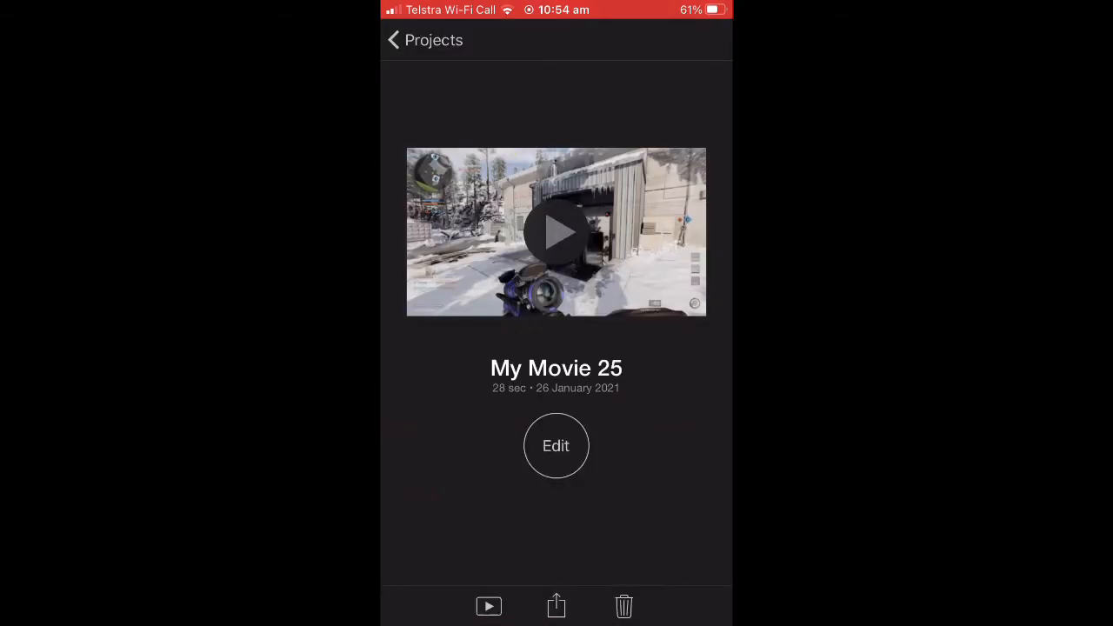
# Save the movie to the Photo Library via Share, choosing an export size and acknowledging the confirmation.
pyautogui.click(557, 605)
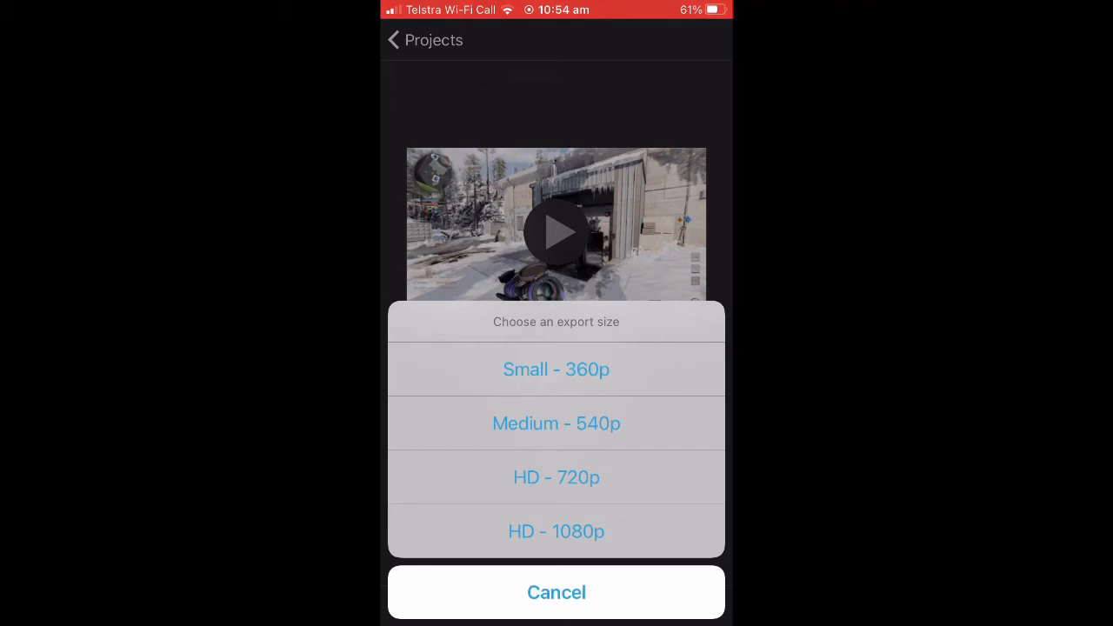
pyautogui.click(556, 592)
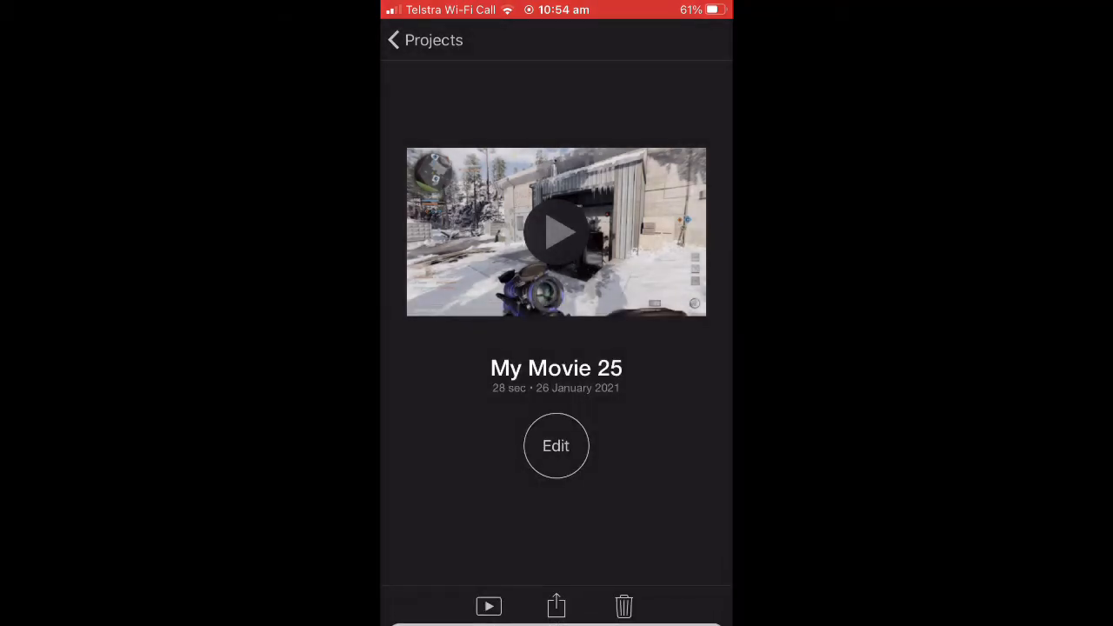
pyautogui.click(556, 605)
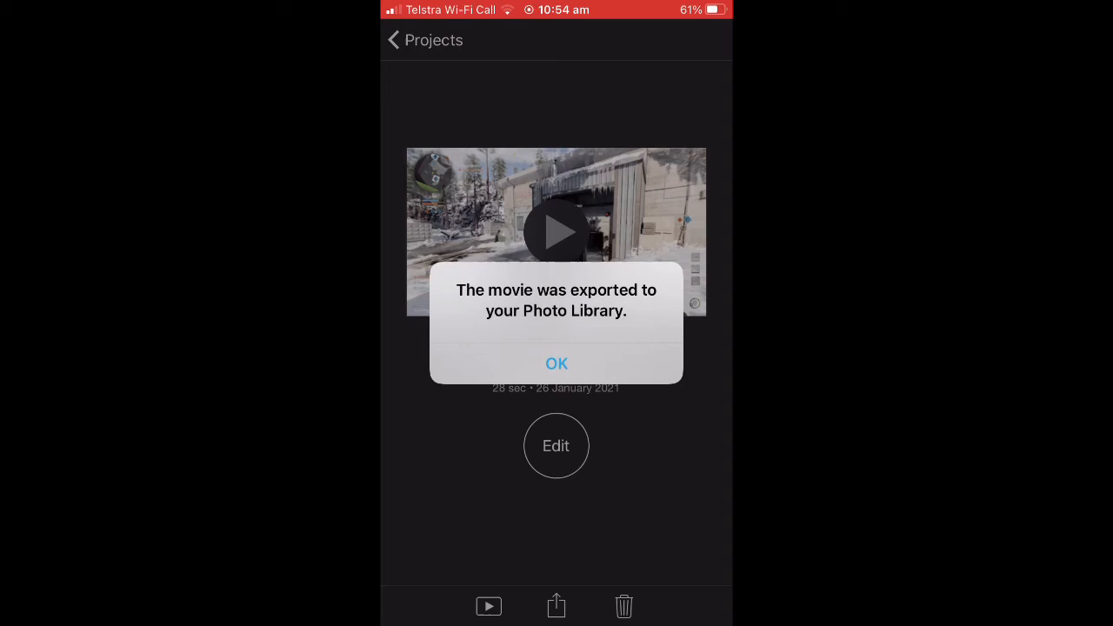
pyautogui.click(557, 364)
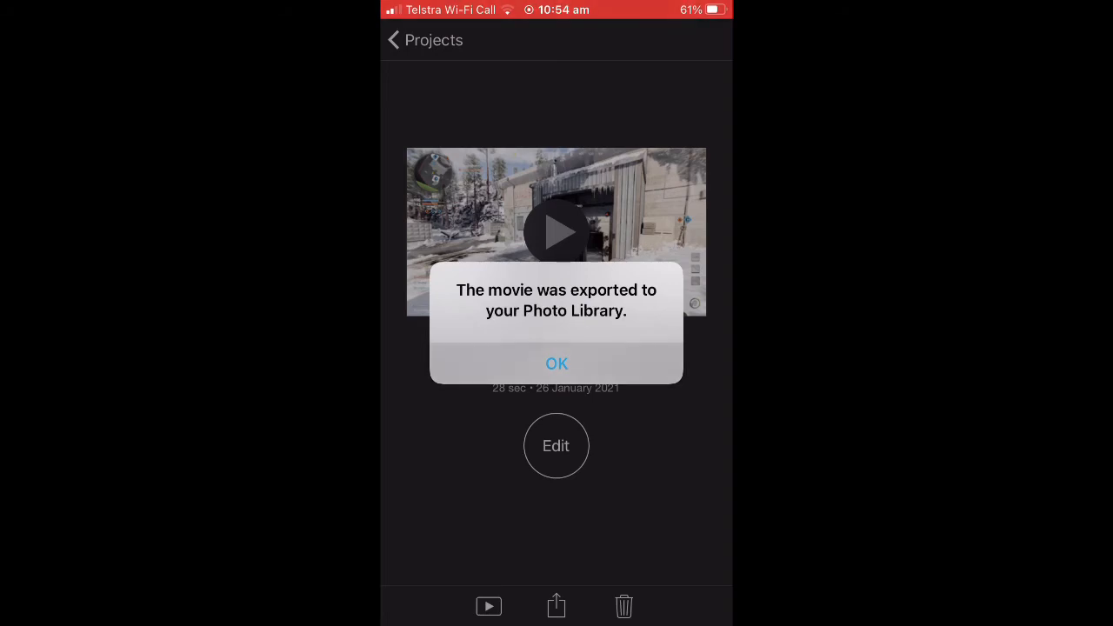
pyautogui.click(557, 364)
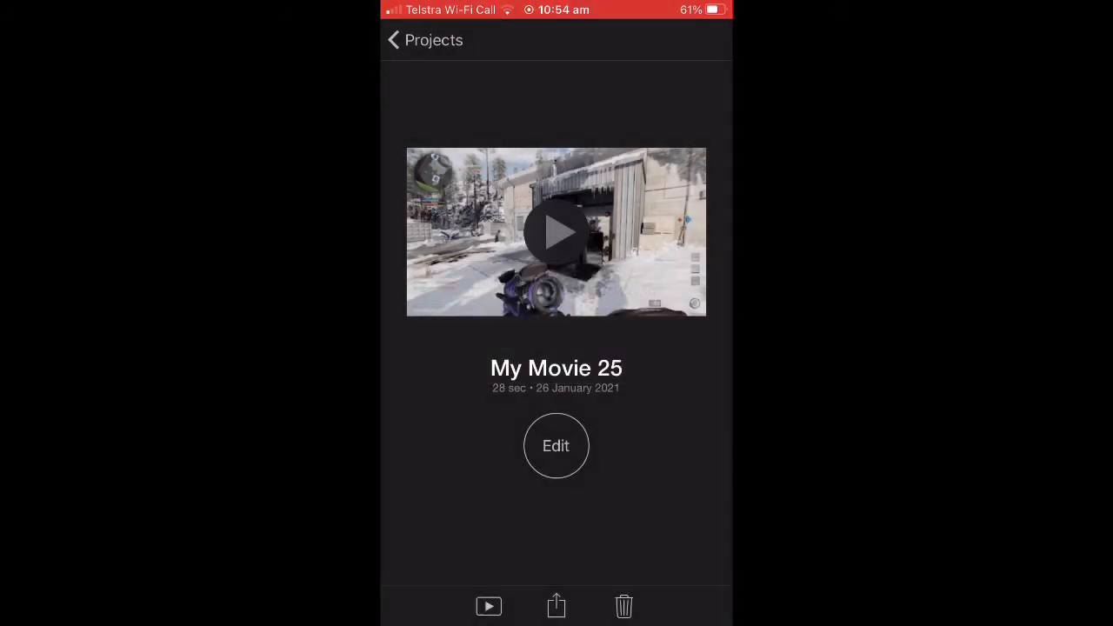
# Switch to YouTube and start a video upload with the exported 0:28 clip.
pyautogui.press('home')
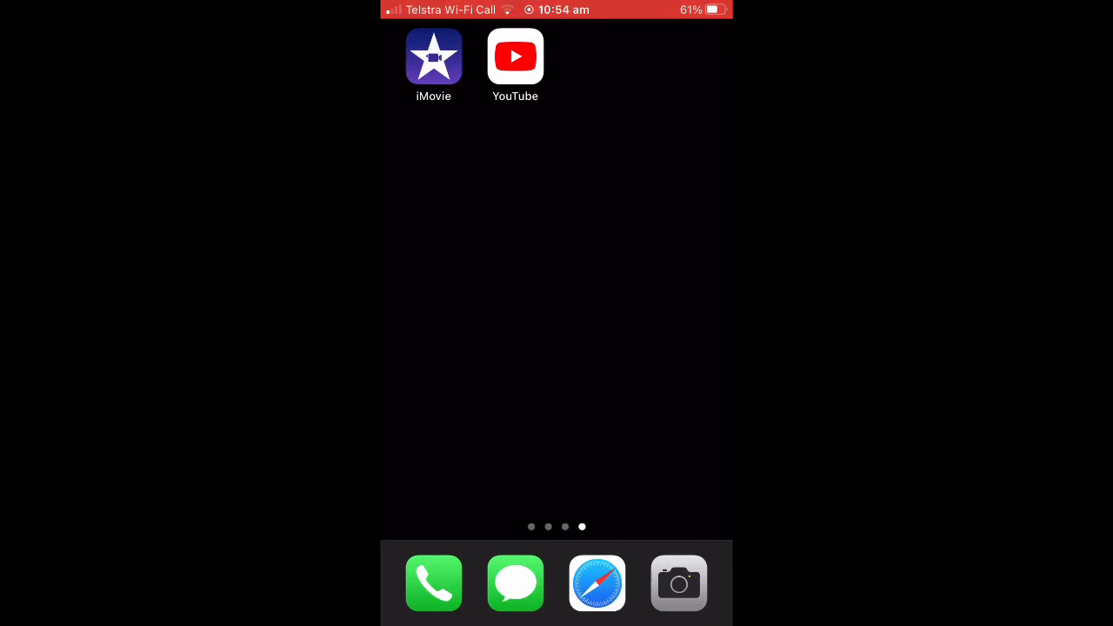
pyautogui.click(514, 56)
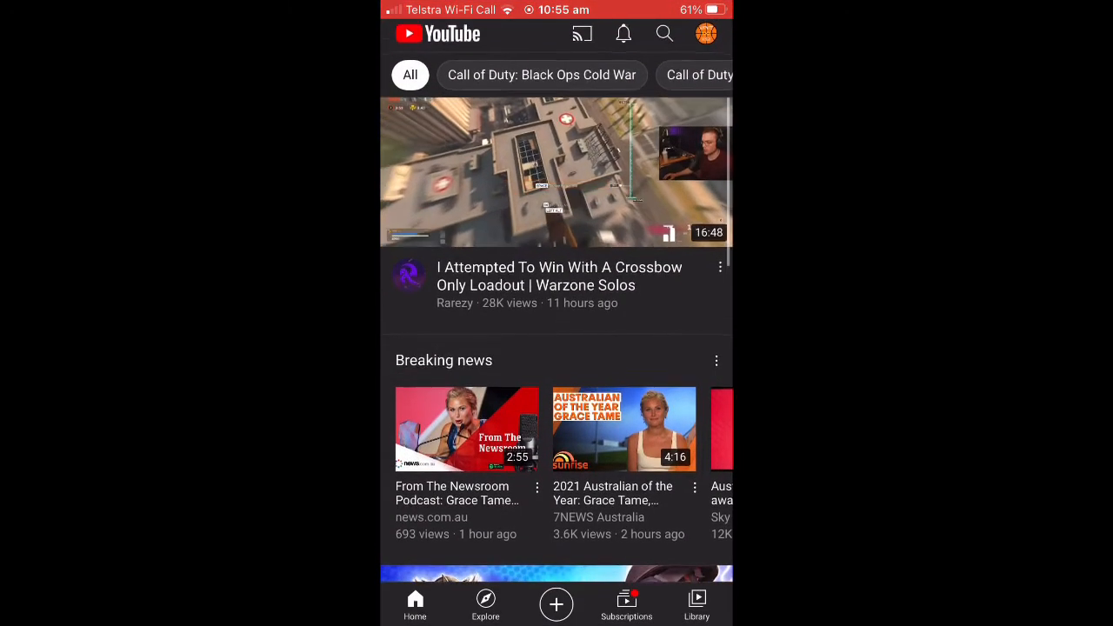
pyautogui.click(556, 603)
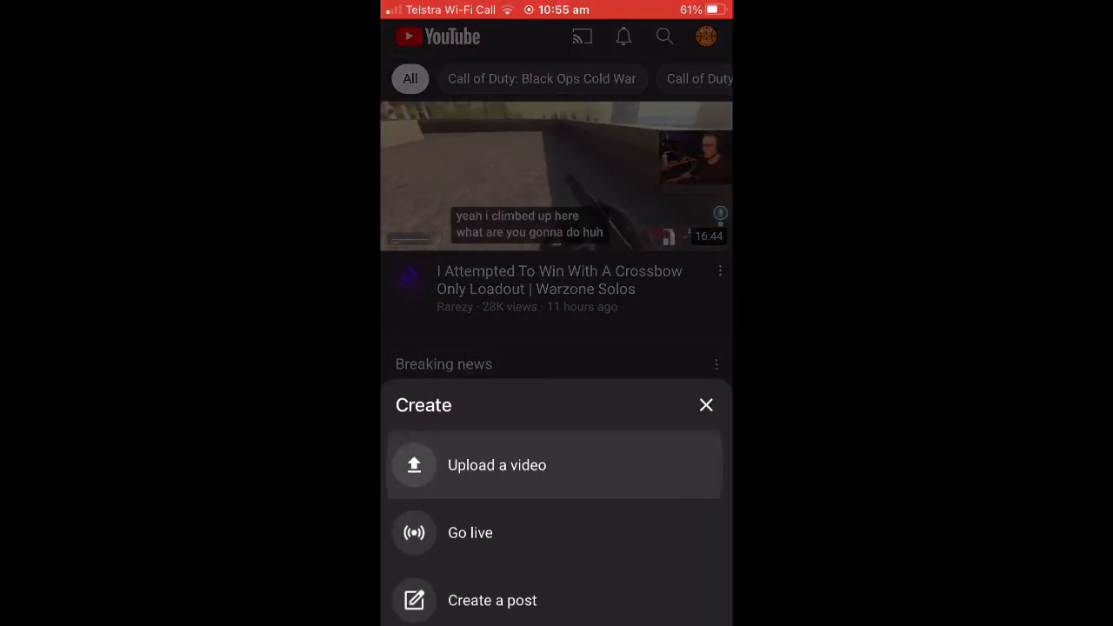
pyautogui.click(498, 464)
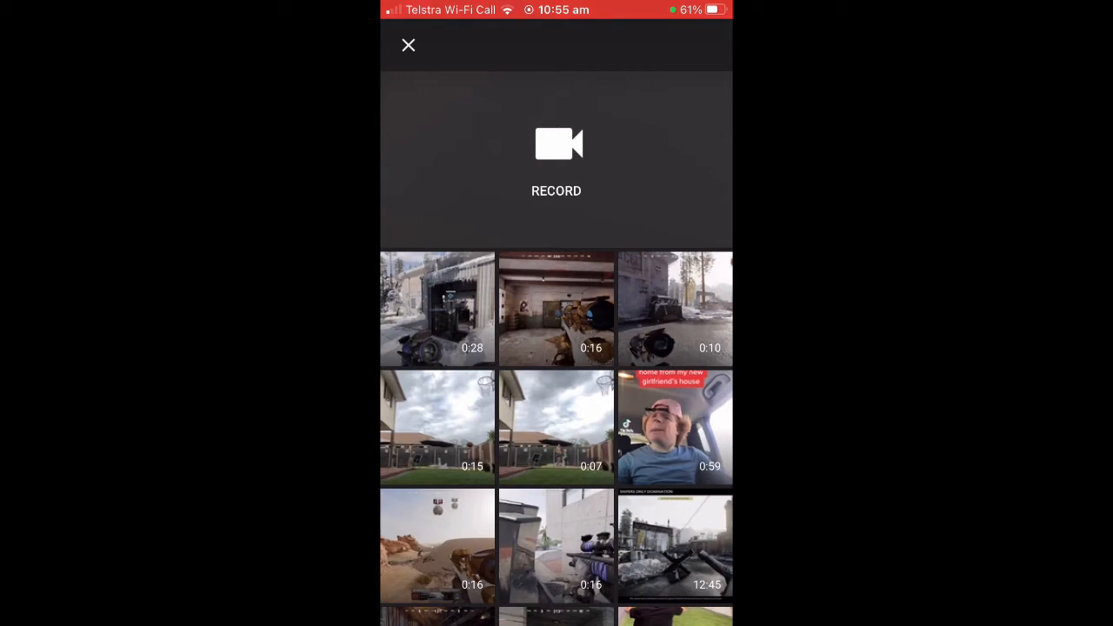
pyautogui.click(436, 307)
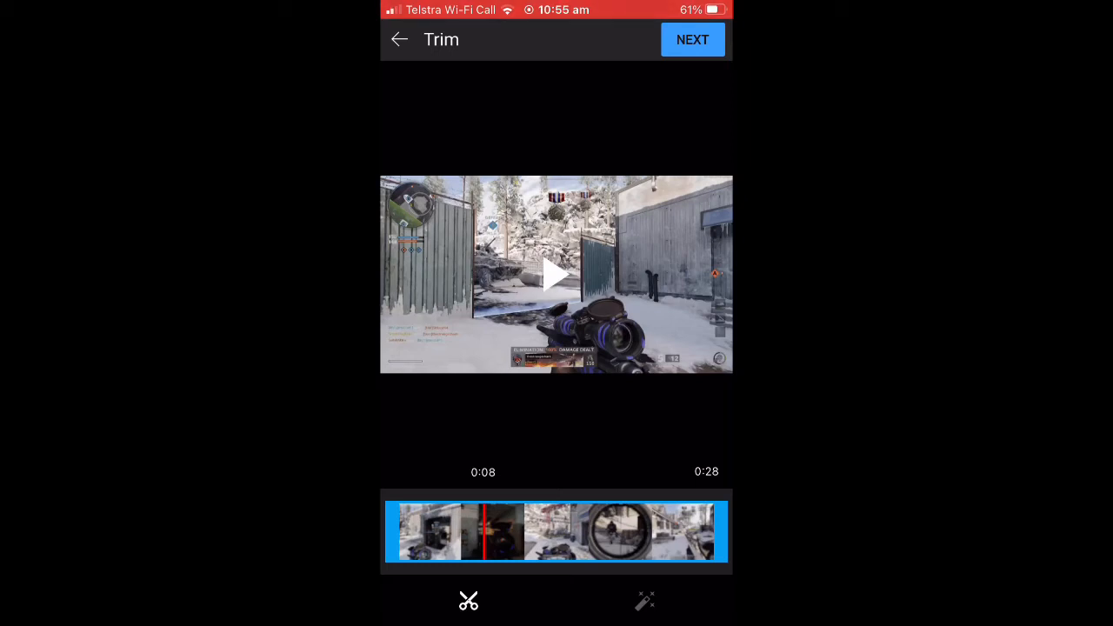
# Keep the full clip, set visibility to Private and start the upload.
pyautogui.click(692, 39)
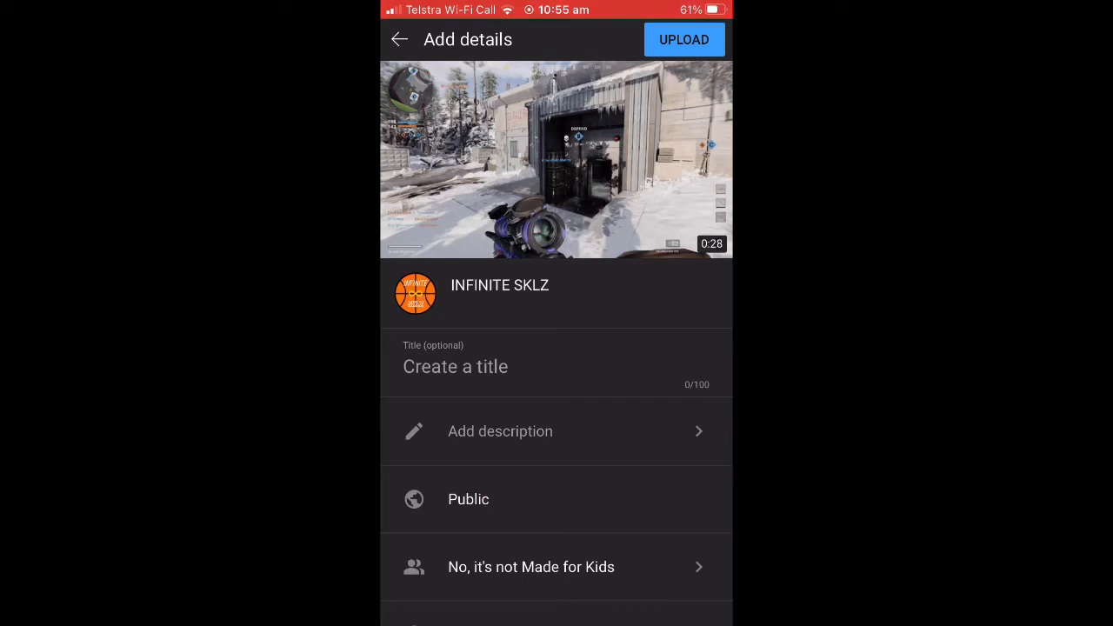
pyautogui.scroll(-3)
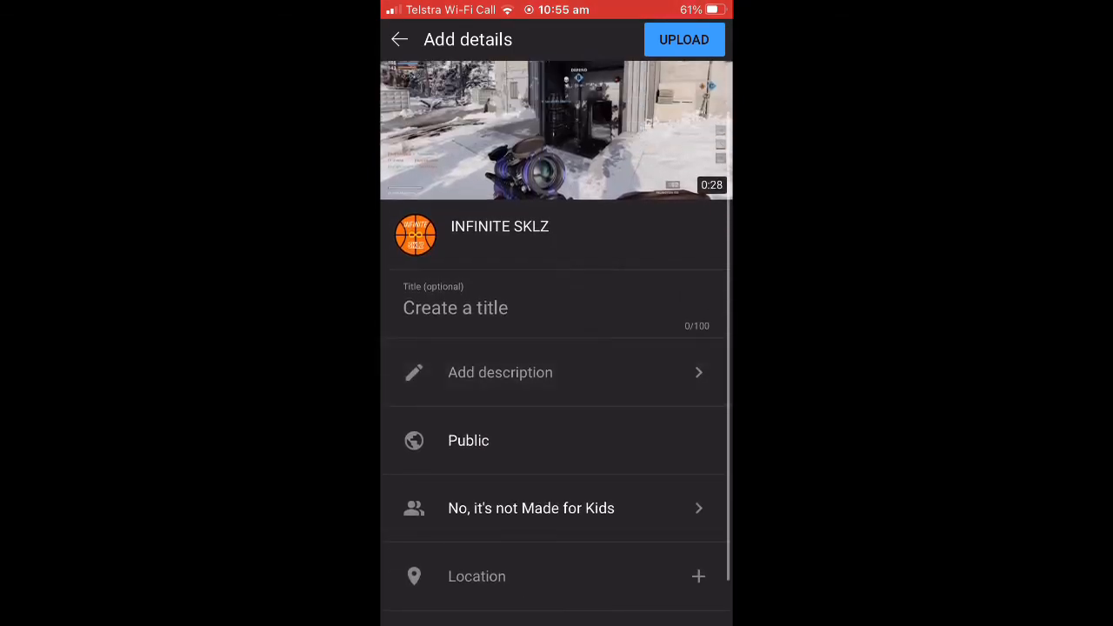
pyautogui.click(456, 306)
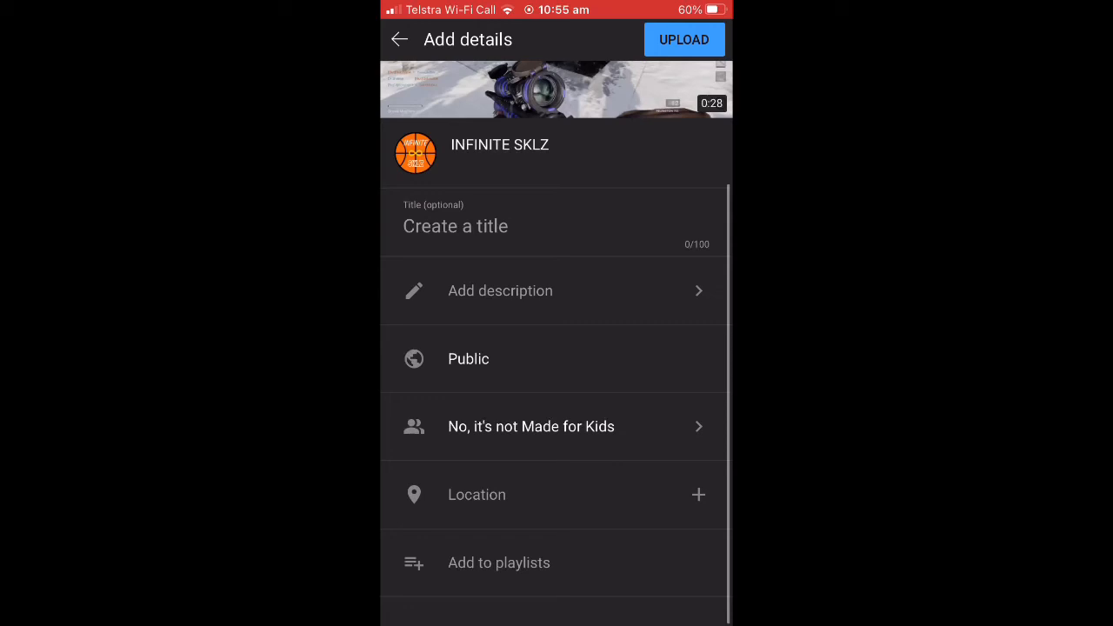
pyautogui.click(468, 358)
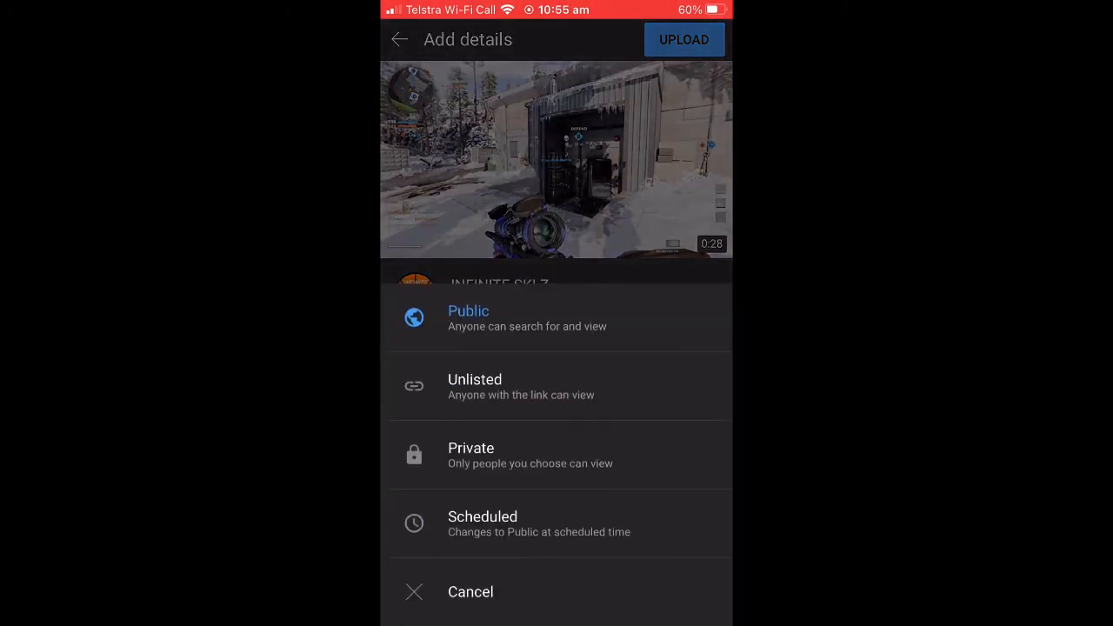
pyautogui.click(471, 454)
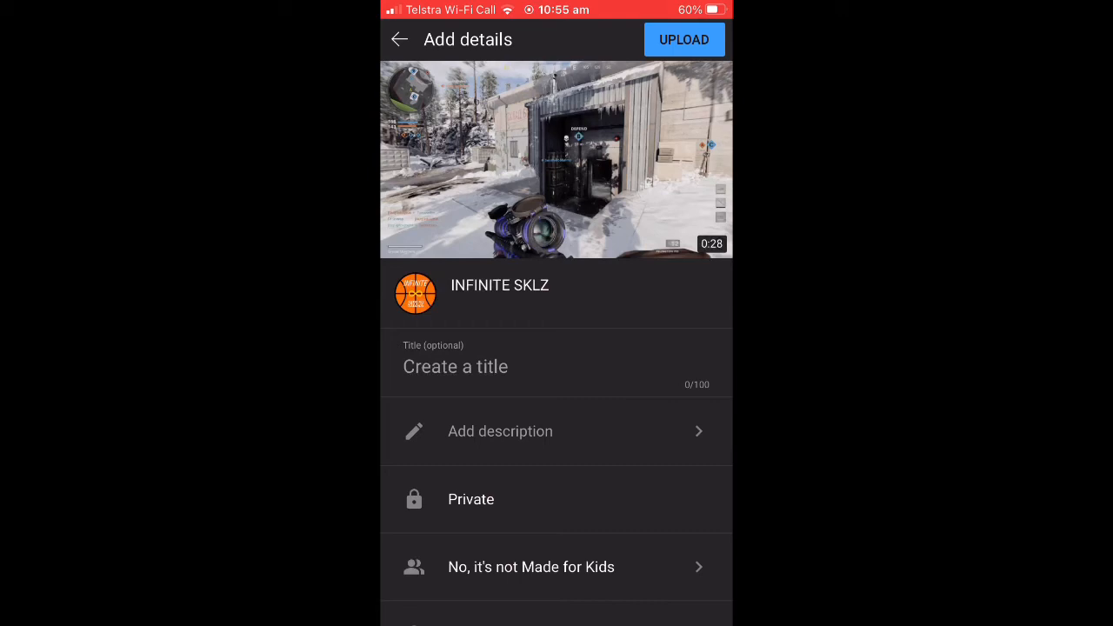
pyautogui.click(683, 39)
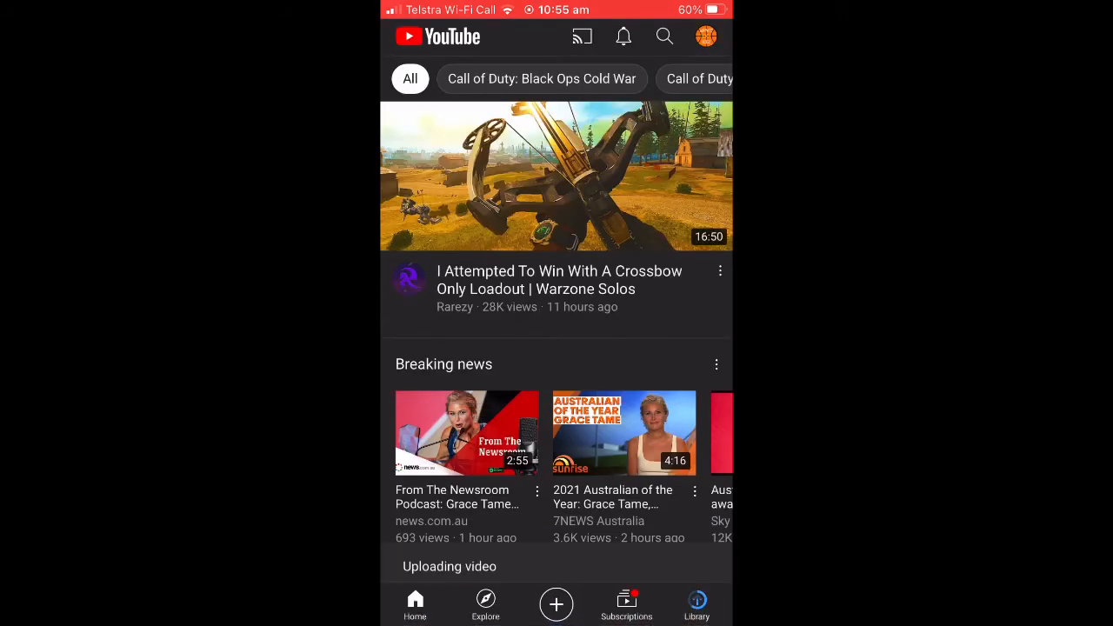
# Find the 26 January 2021 upload in Your videos, play it and pause it.
pyautogui.click(695, 605)
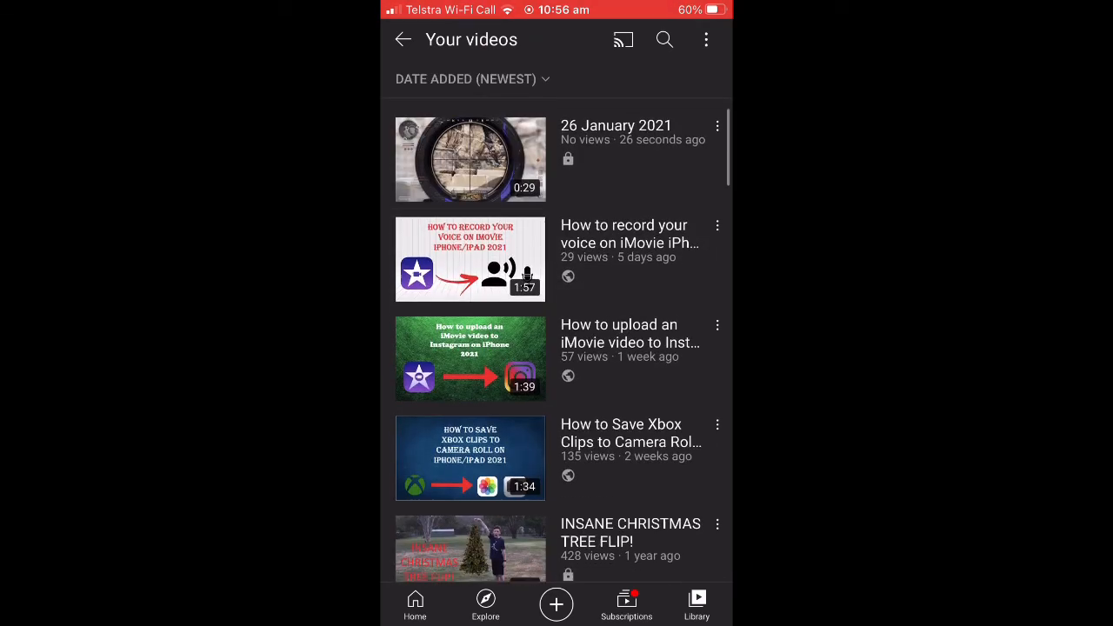
pyautogui.click(469, 158)
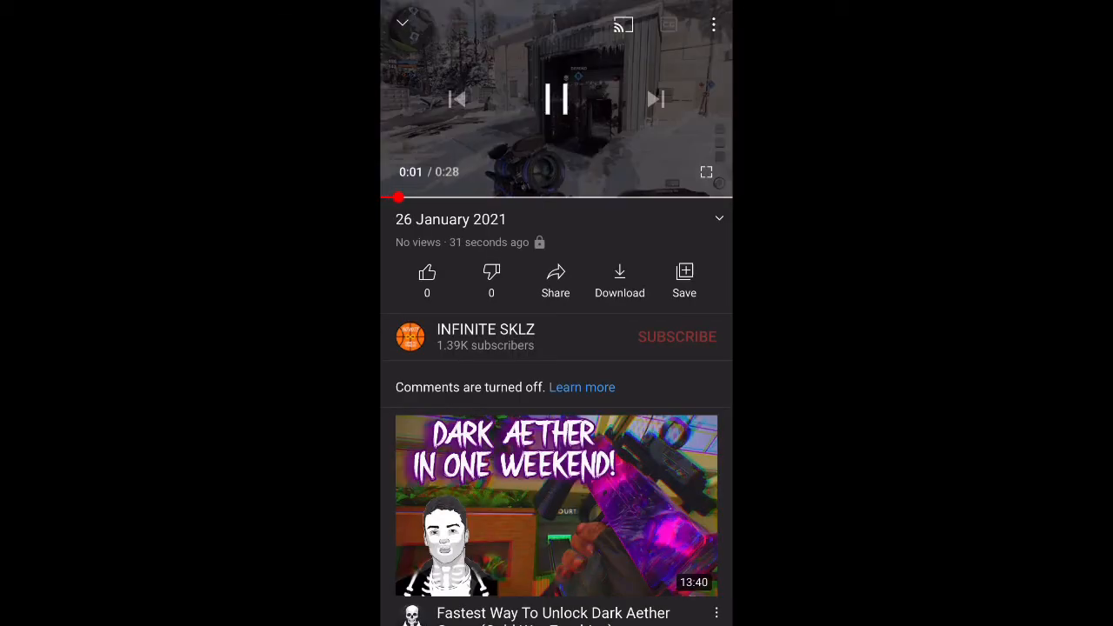
pyautogui.click(556, 100)
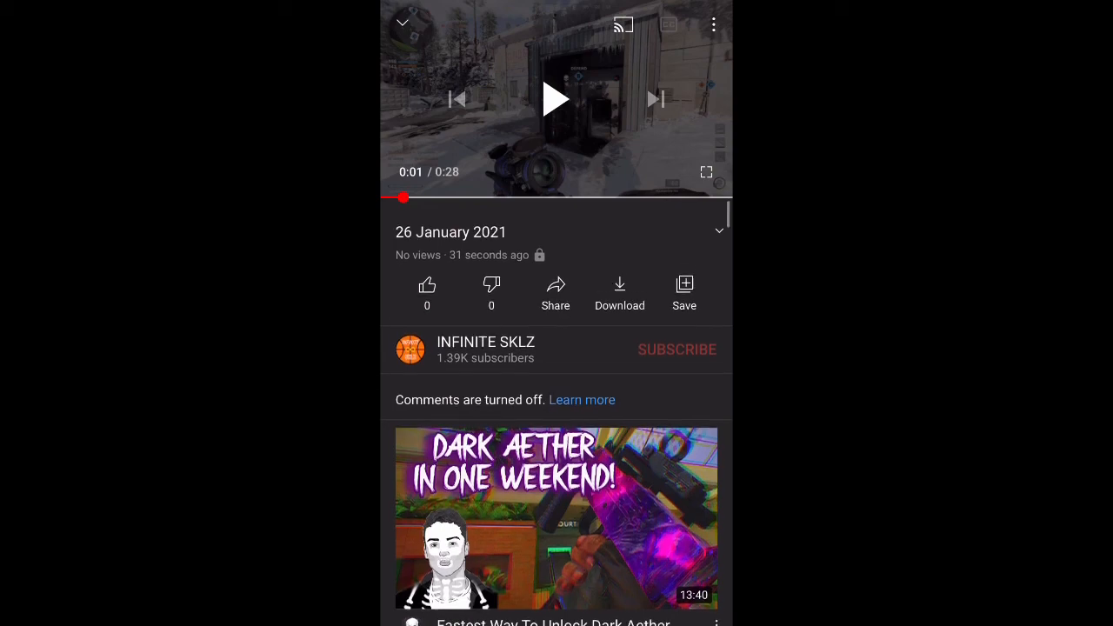